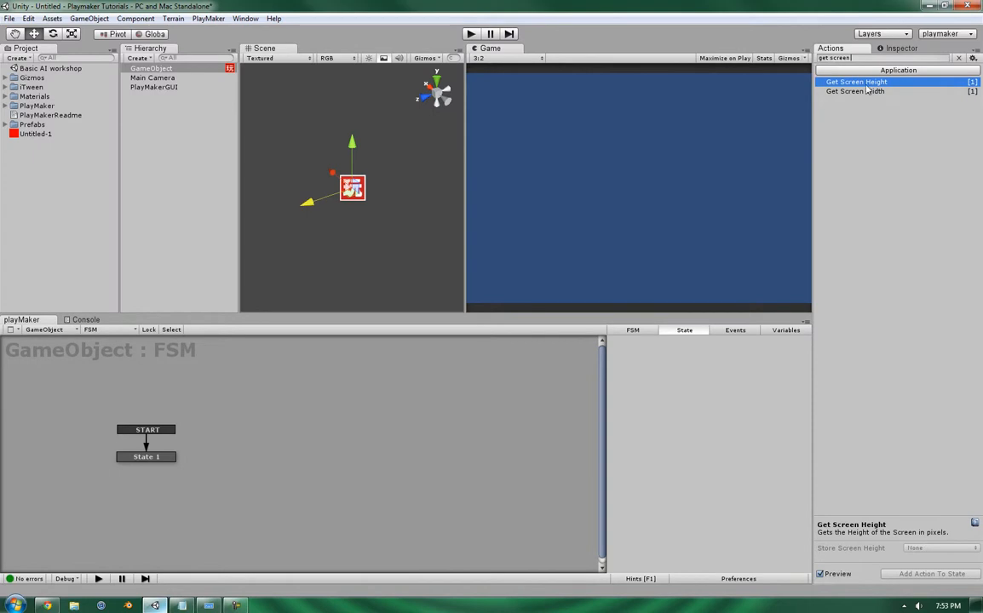
mouse_move(864, 142)
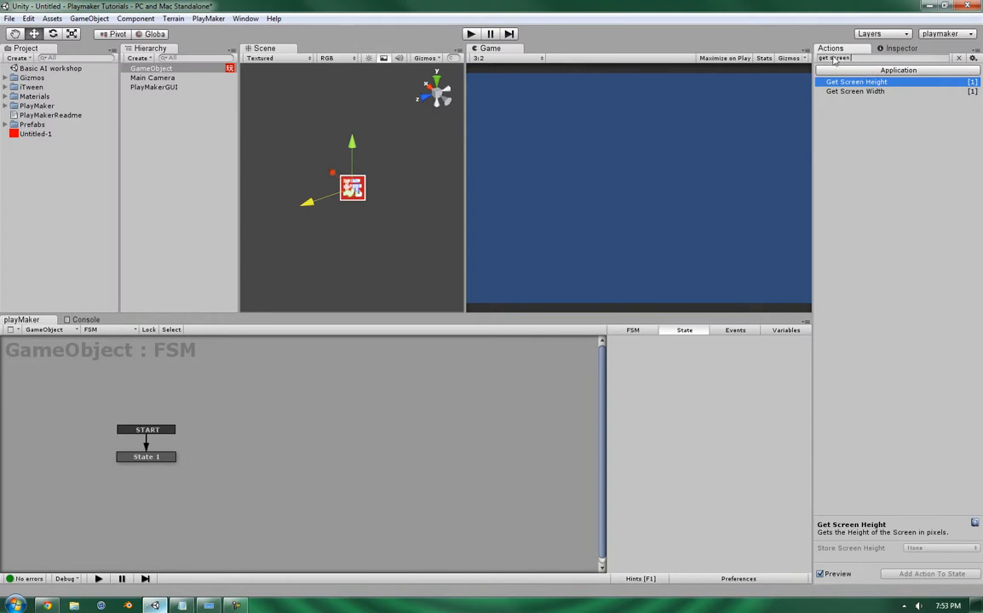
Step: Check State 1's Get Screen Width/Height actions, then view the Width and Height float variables
left_click(145, 456)
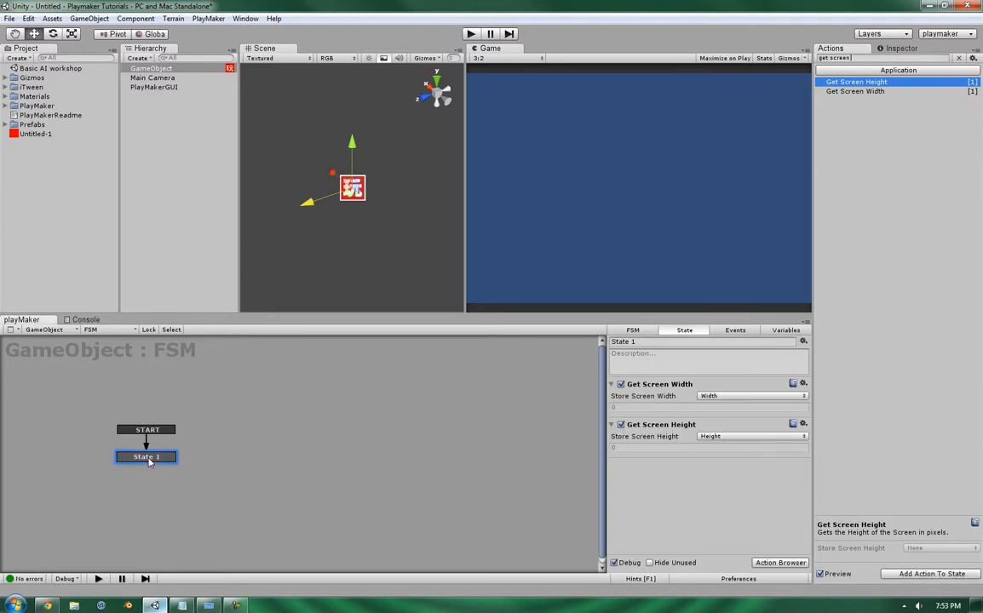
left_click_drag(147, 456, 141, 441)
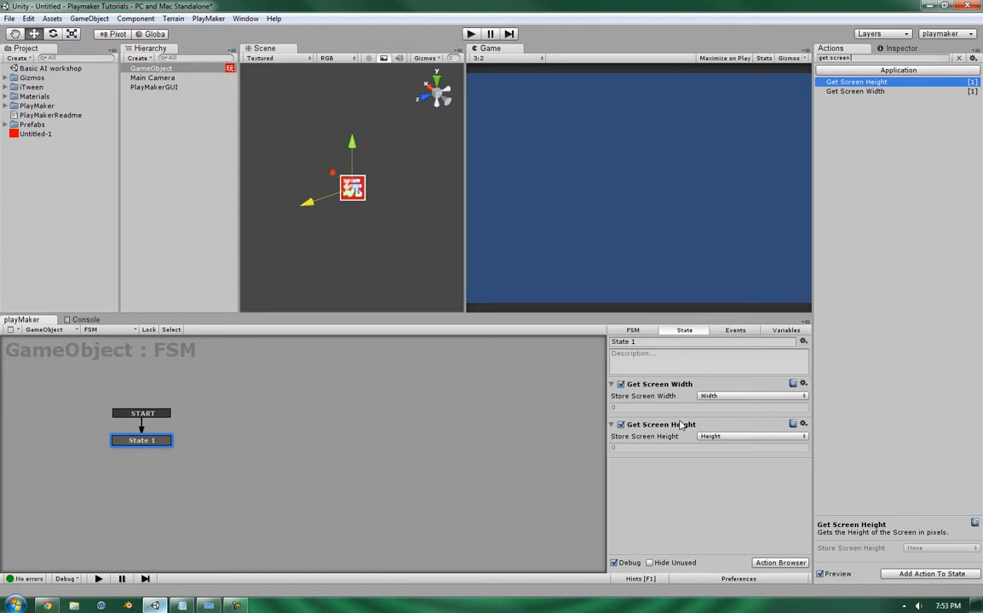
left_click(785, 330)
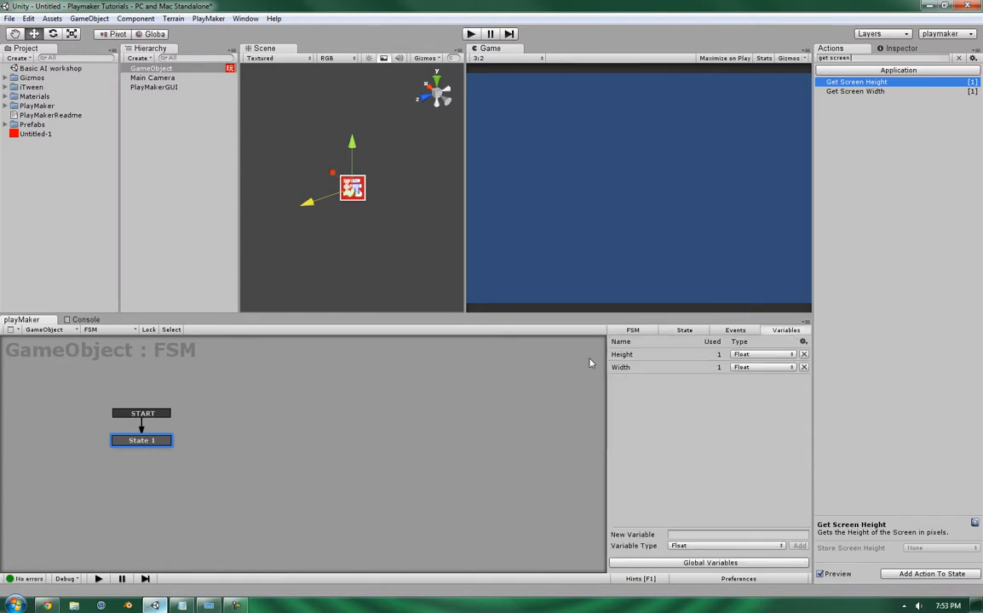
left_click(684, 330)
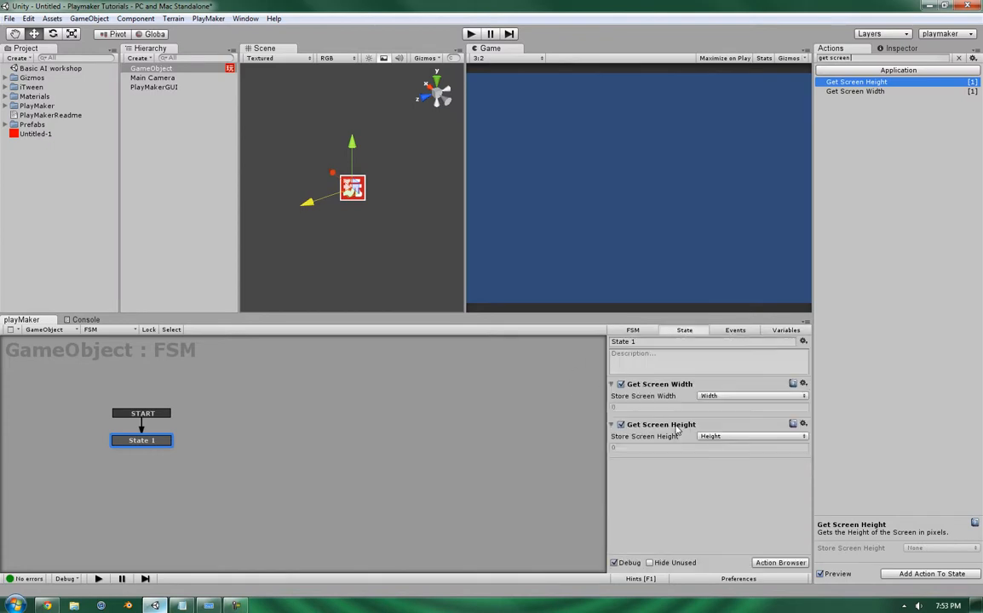
mouse_move(658, 382)
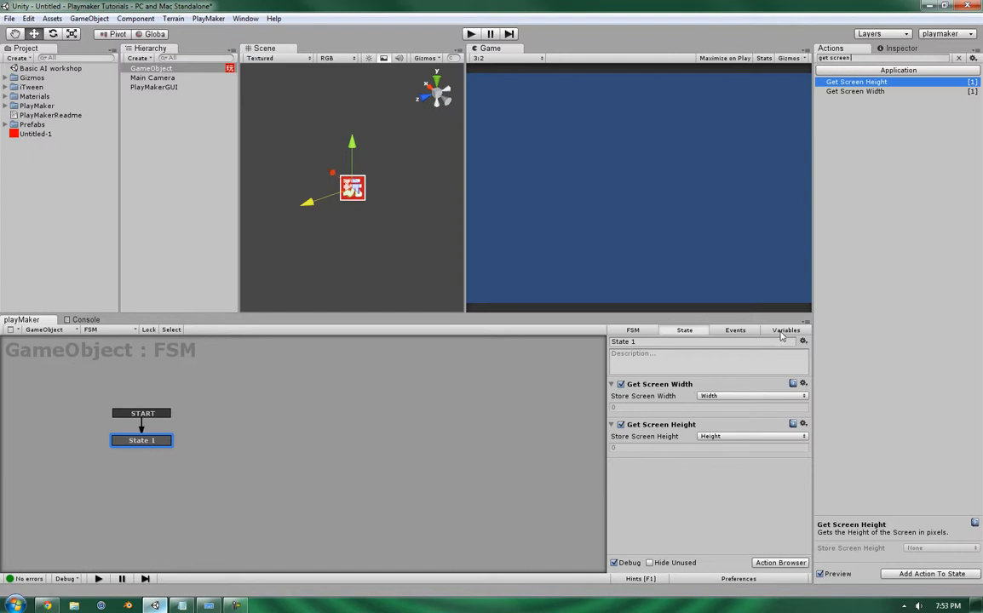
left_click(784, 329)
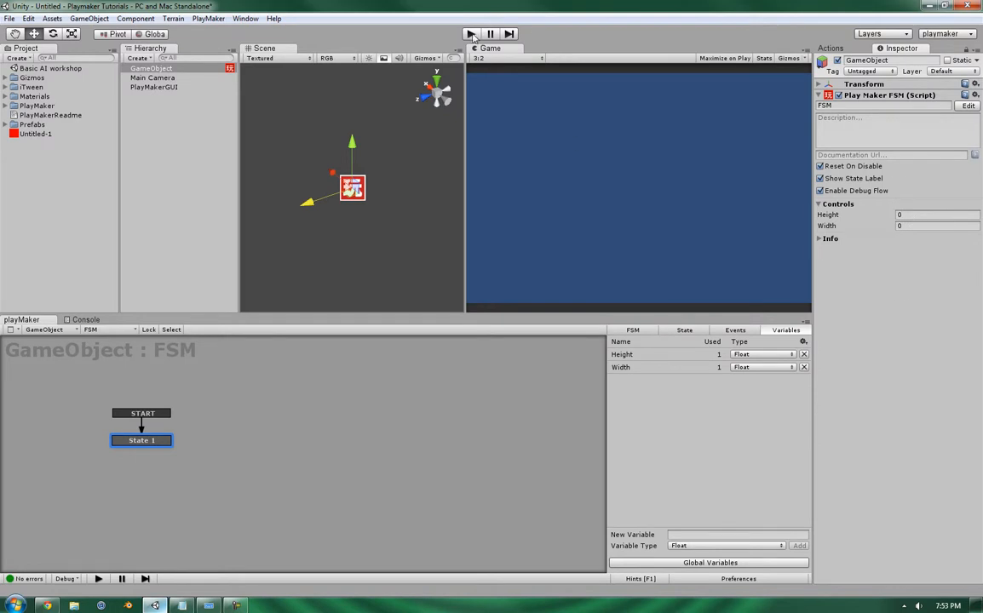
Step: Play the scene to see Width and Height fill with 590 and 393
left_click(471, 34)
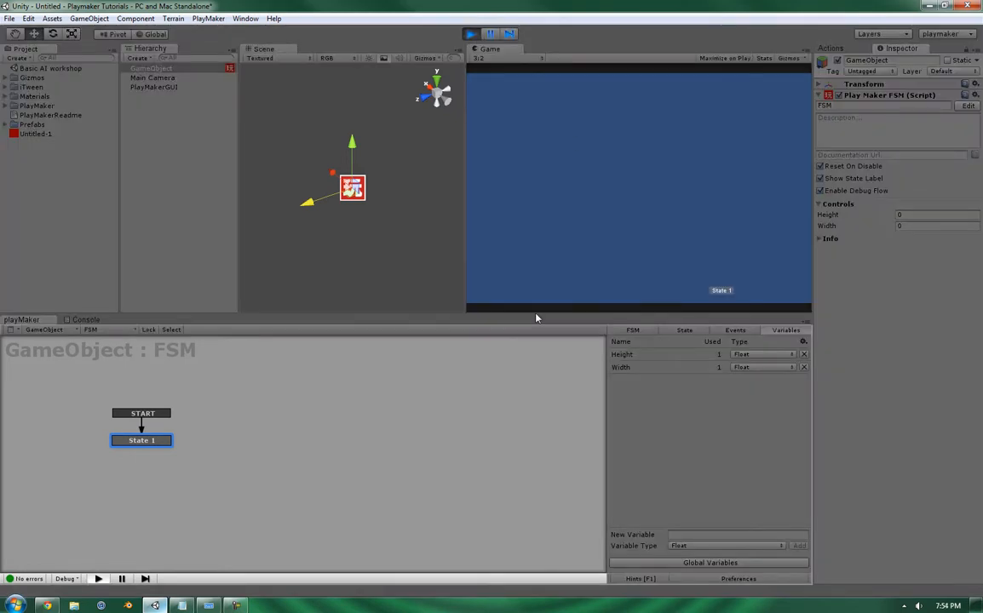
left_click(471, 33)
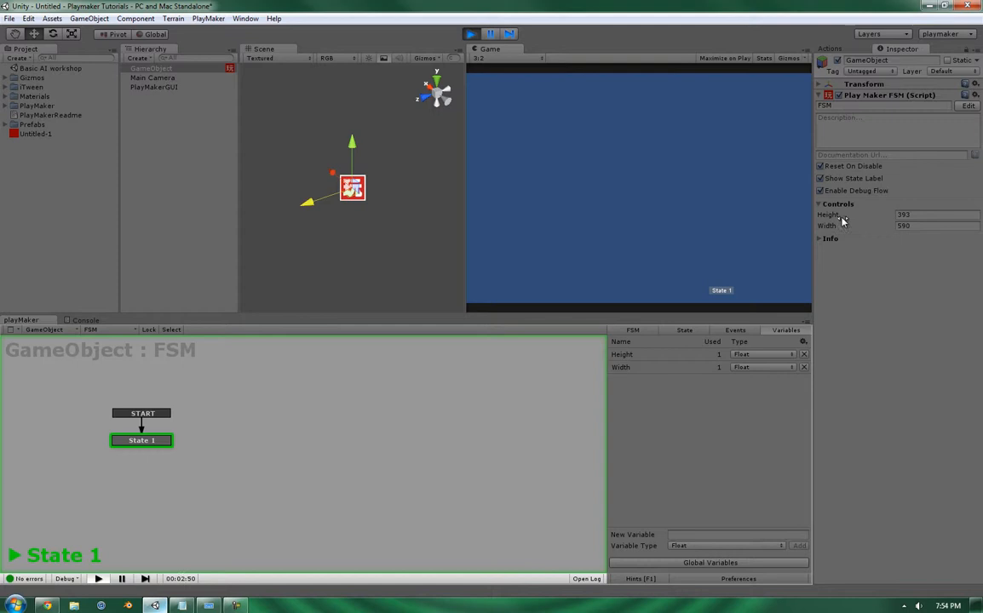
mouse_move(880, 213)
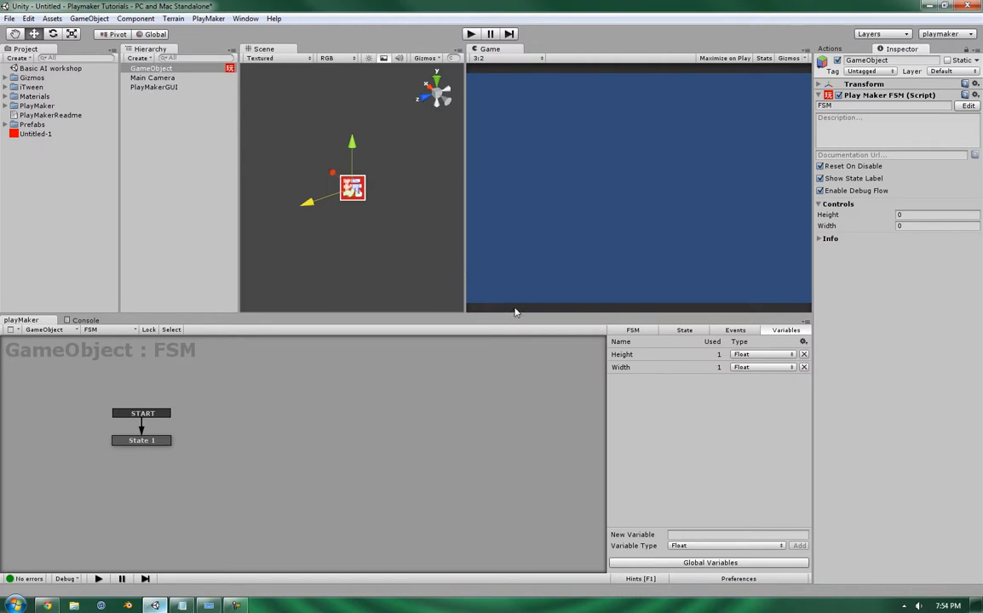
mouse_move(465, 158)
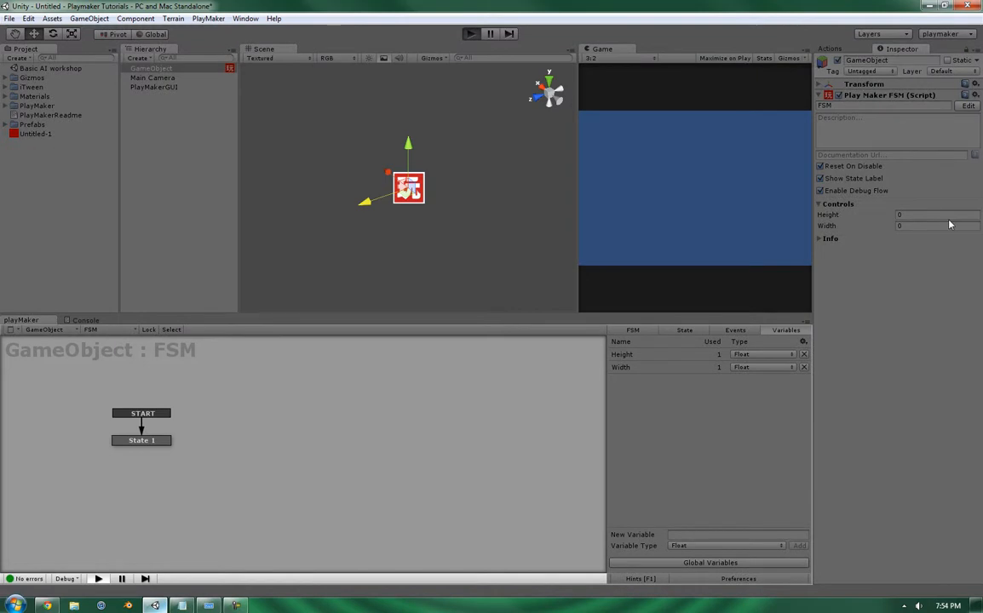
Step: Exit play mode and reopen State 1's Get Screen Width and Height actions
left_click(470, 33)
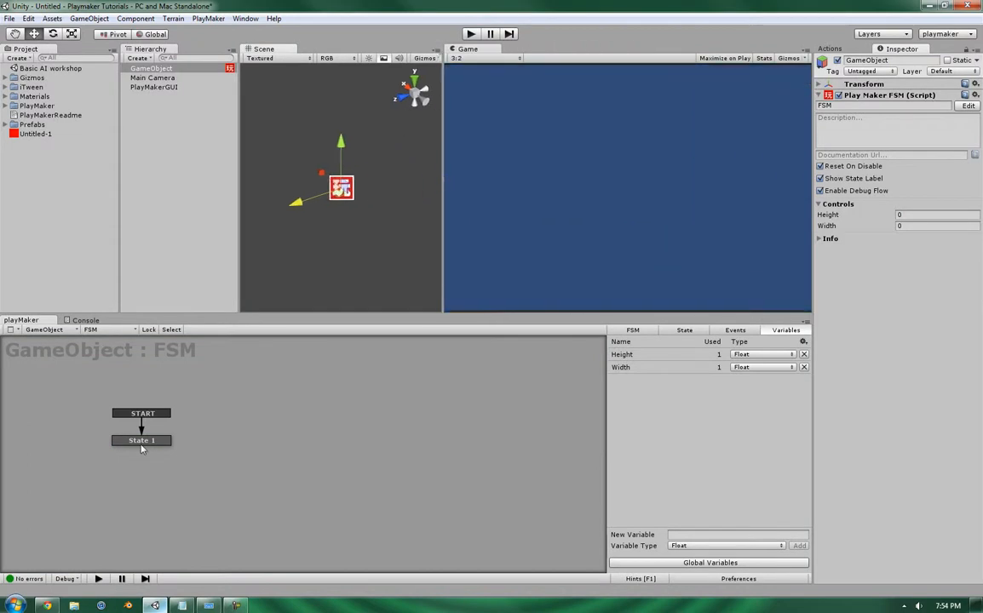
left_click(141, 440)
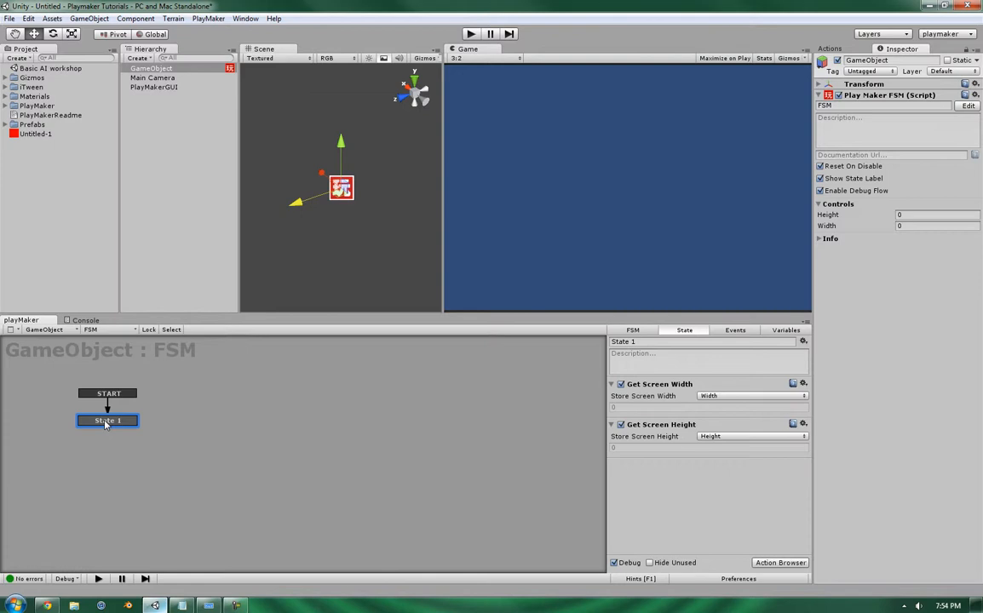
mouse_move(453, 80)
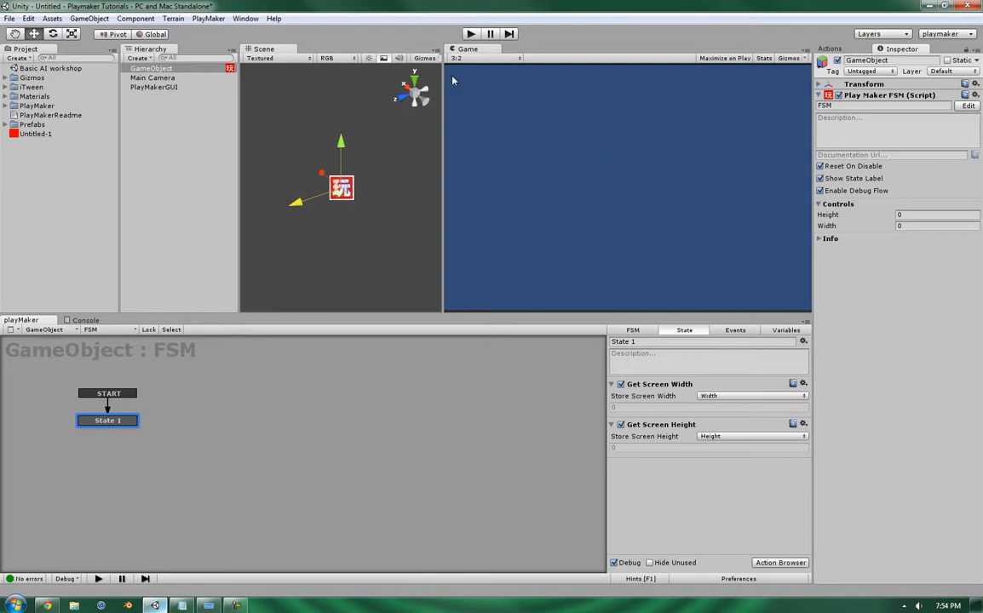
mouse_move(450, 246)
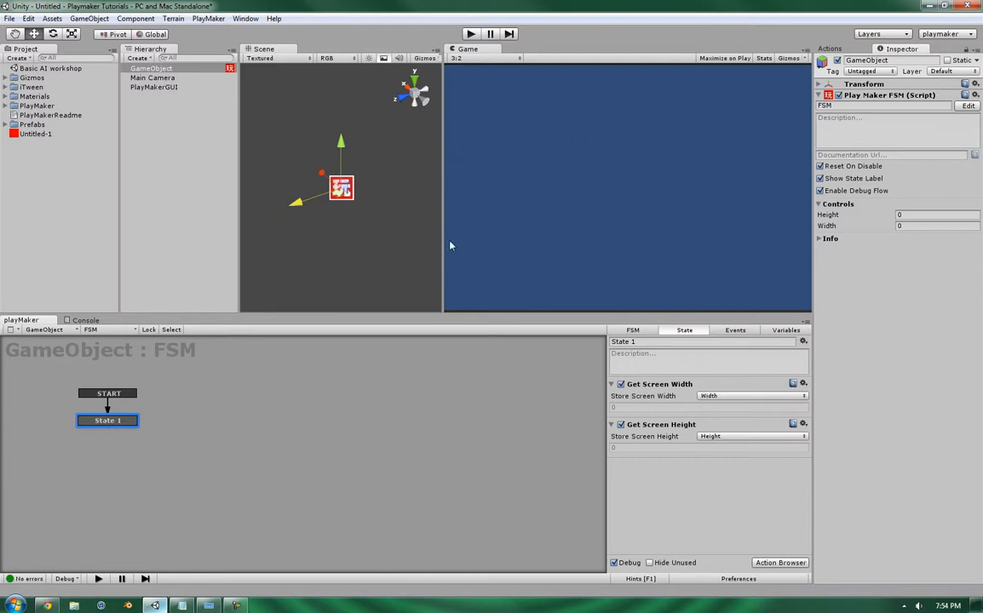
mouse_move(427, 297)
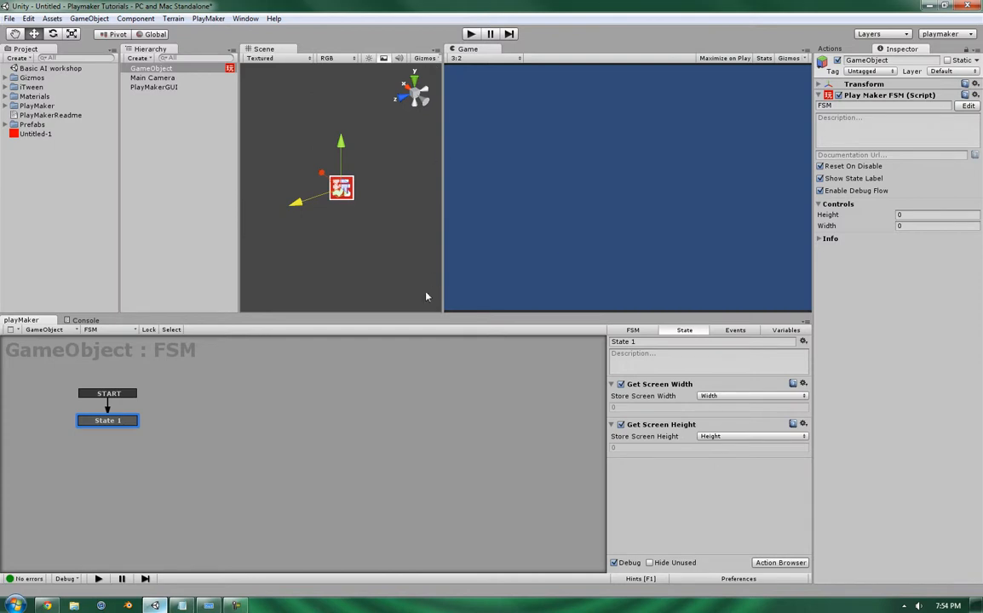
mouse_move(851, 209)
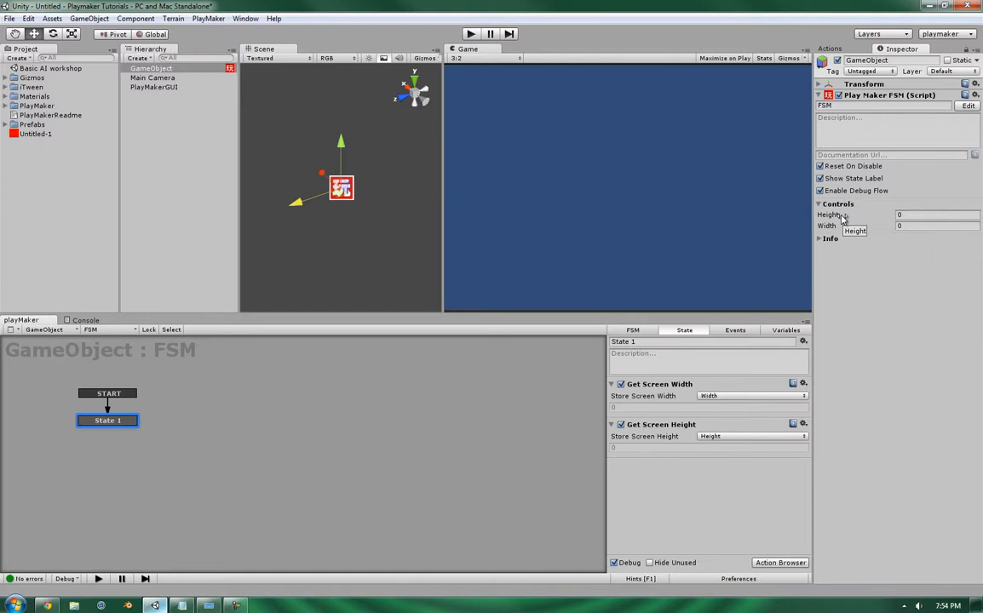
mouse_move(450, 69)
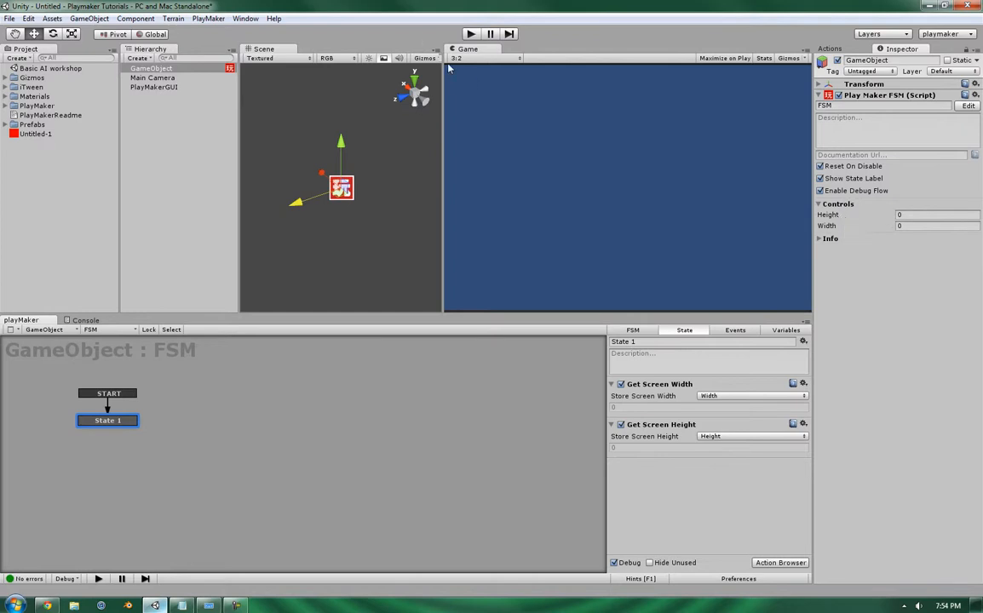
mouse_move(801, 85)
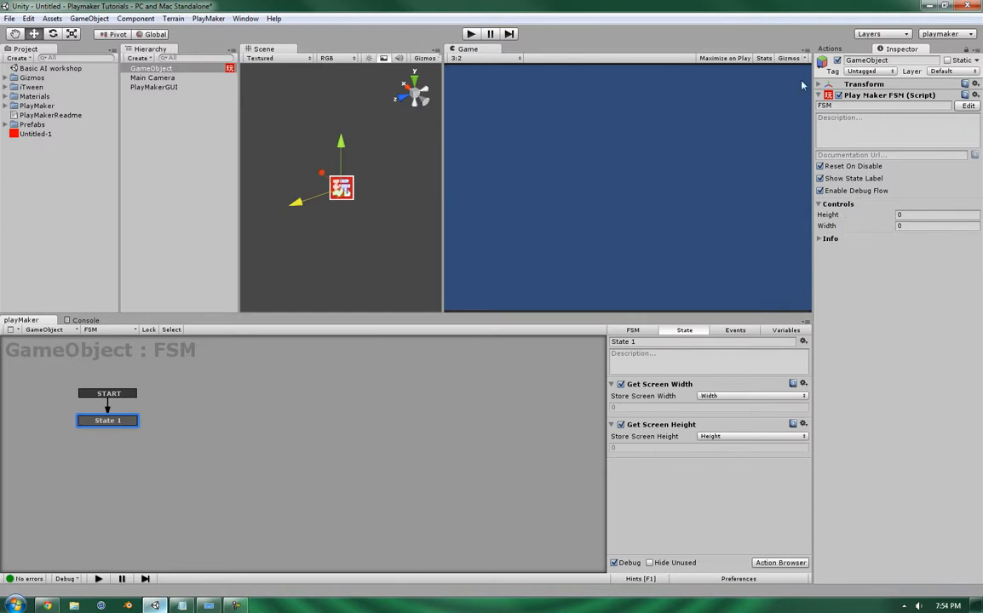
mouse_move(456, 287)
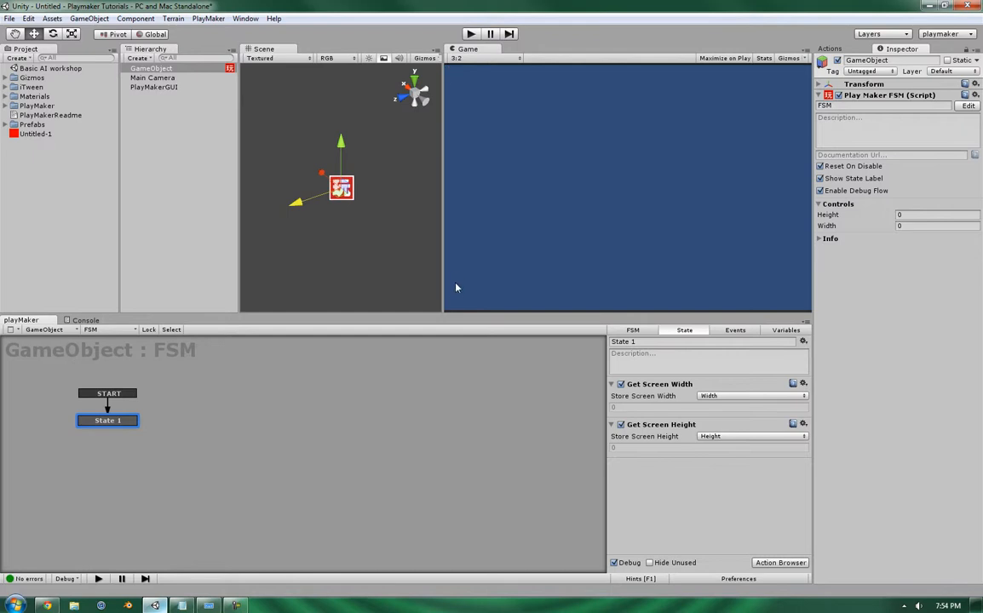
mouse_move(394, 80)
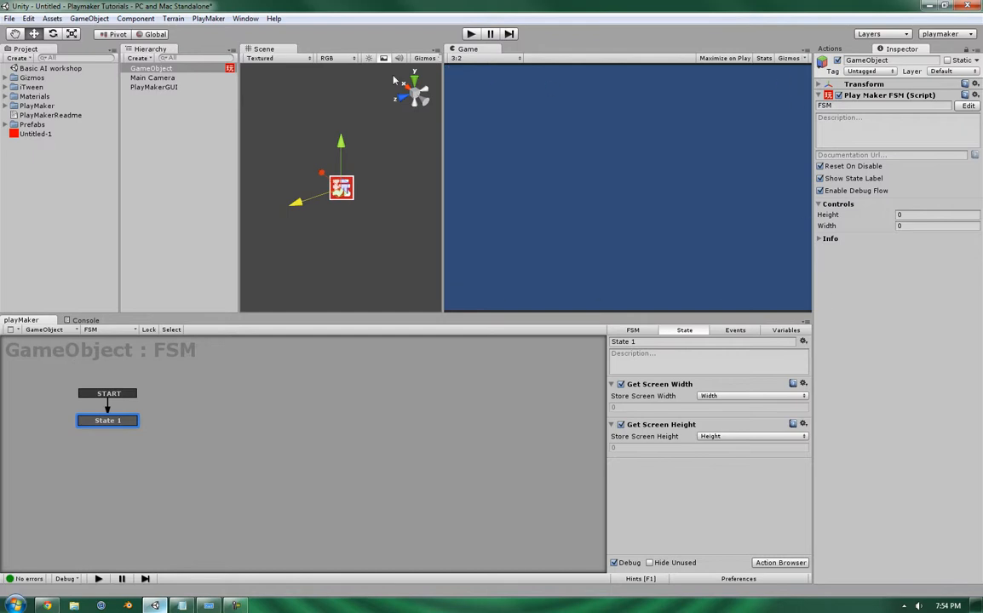
mouse_move(560, 77)
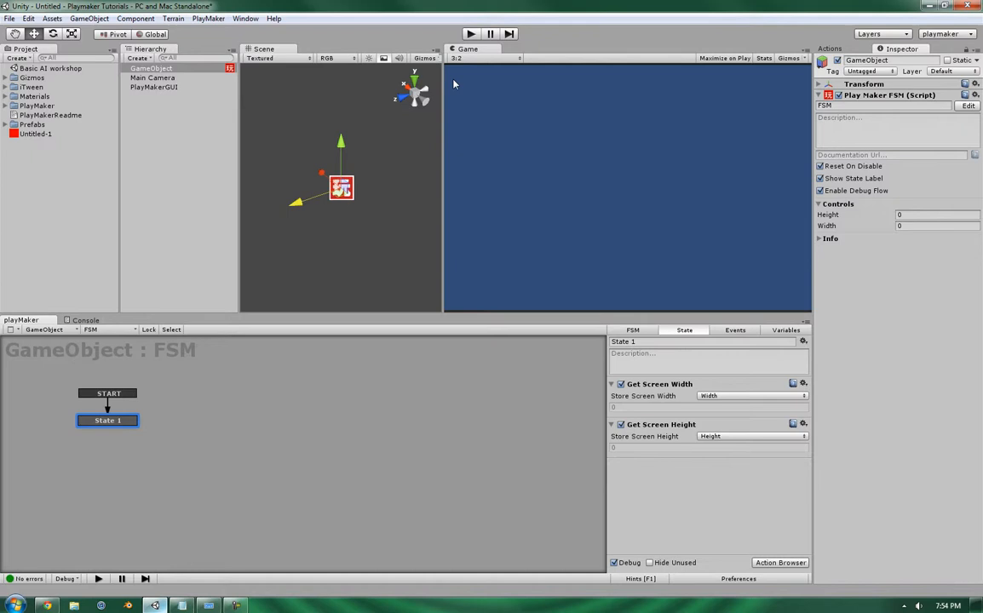
mouse_move(416, 65)
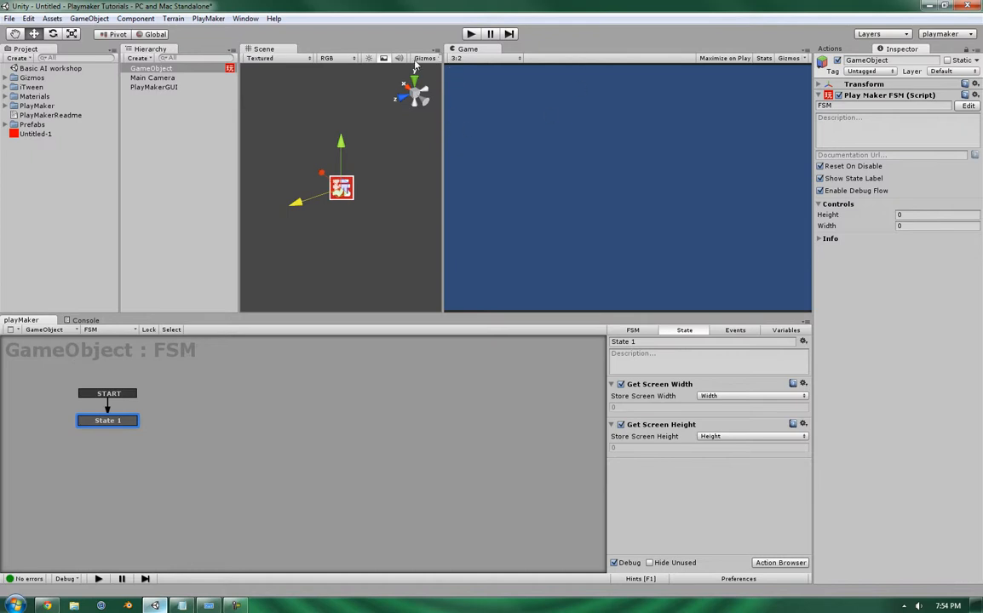
mouse_move(967, 207)
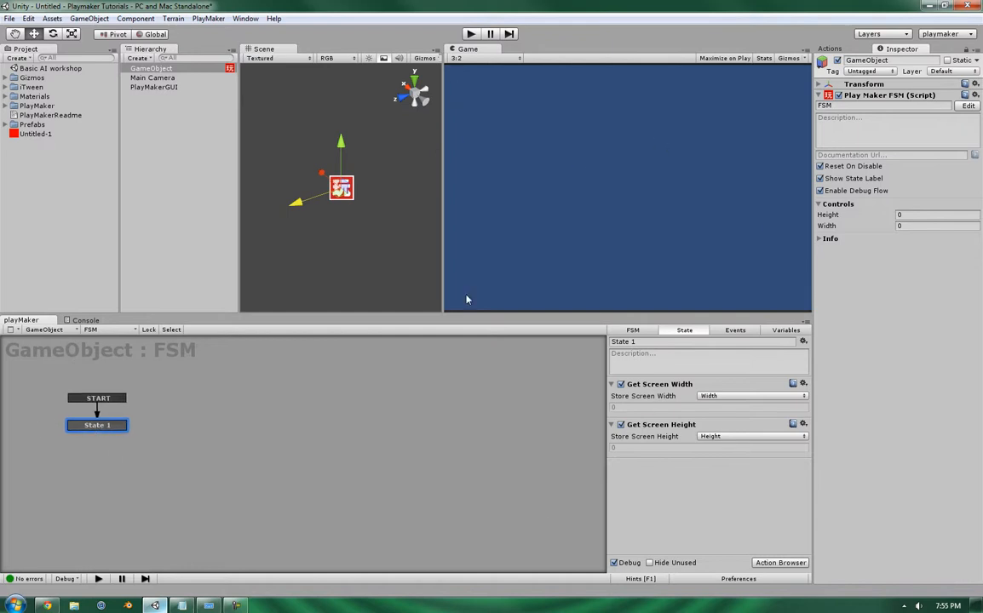
mouse_move(441, 141)
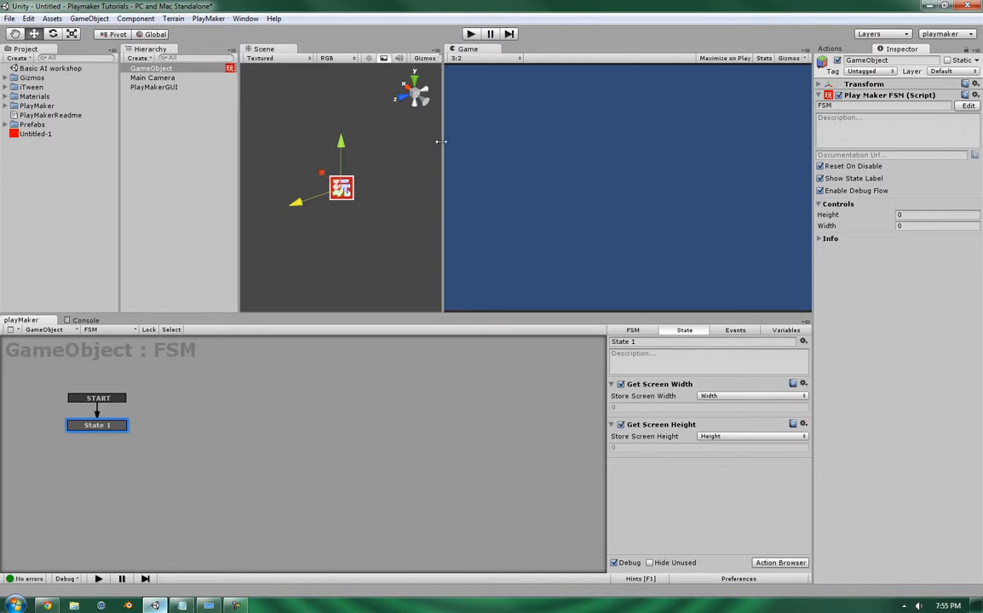
mouse_move(460, 106)
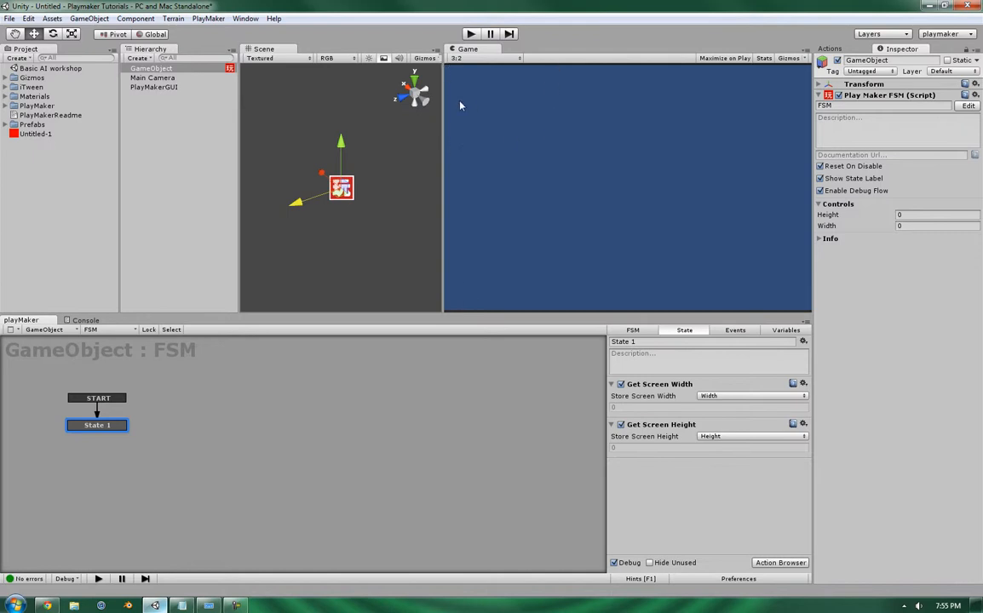